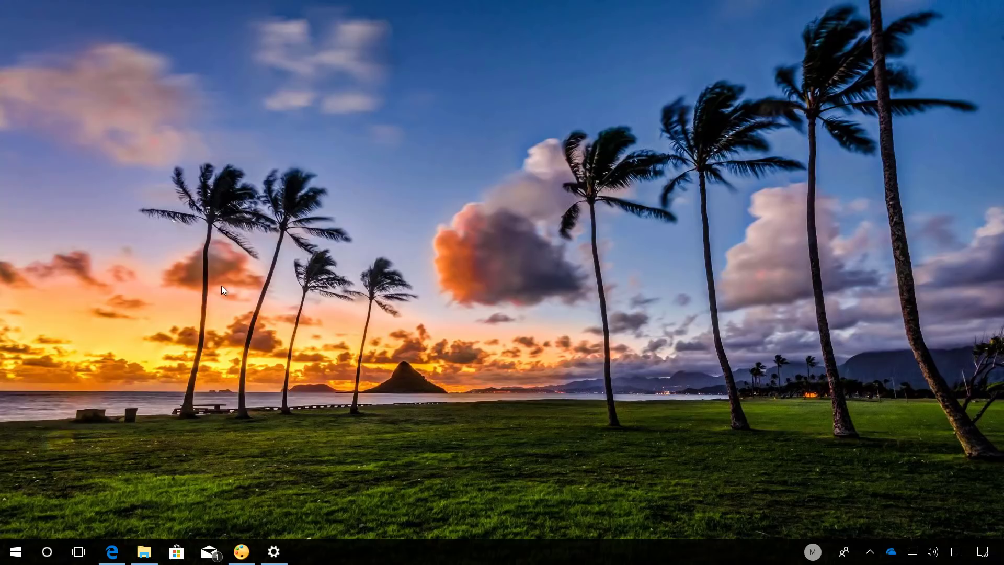
mouse_move(181, 344)
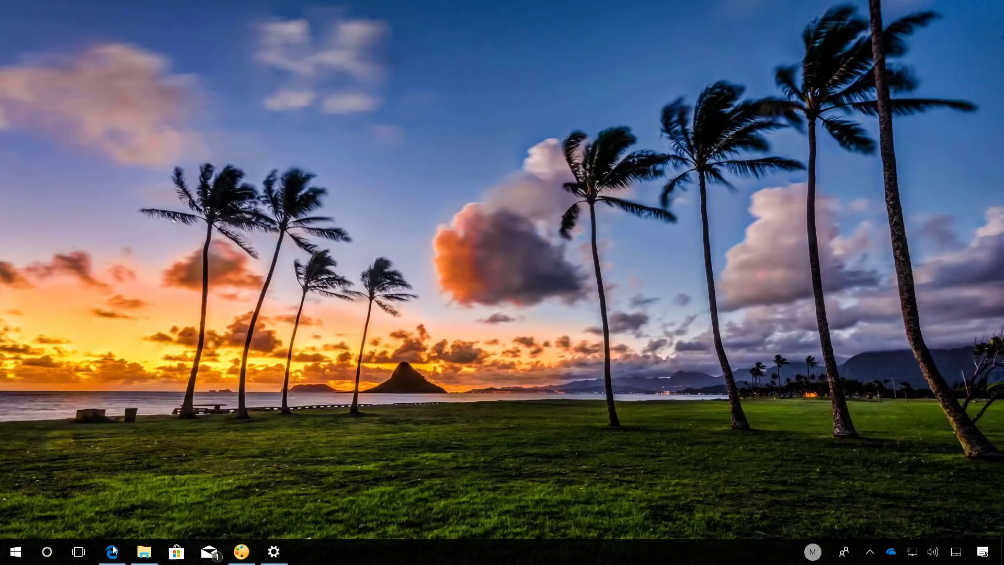
Step: Download and save the Windows10Upgrade9252 Update Assistant installer from the Download Windows 10 page
left_click(111, 551)
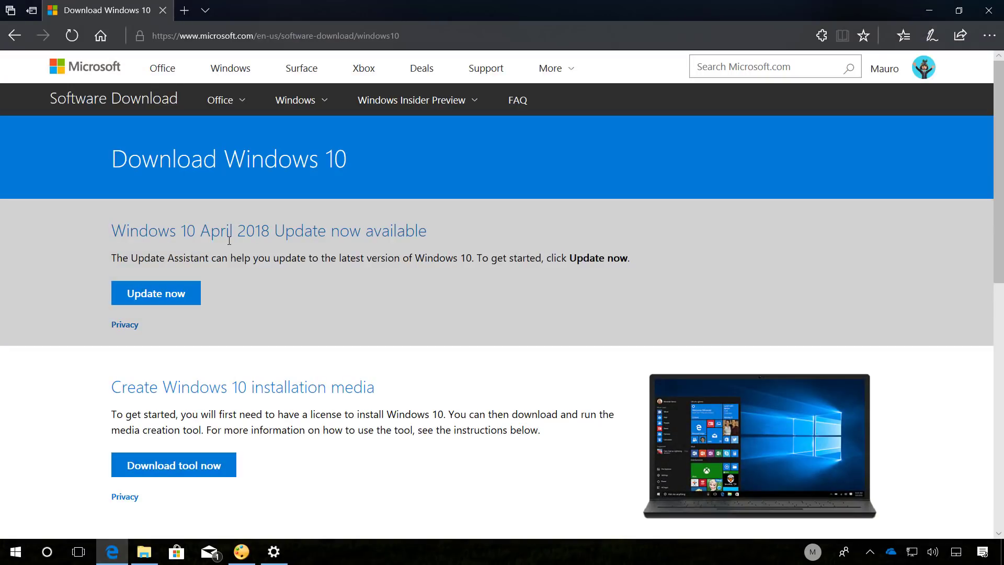
mouse_move(143, 249)
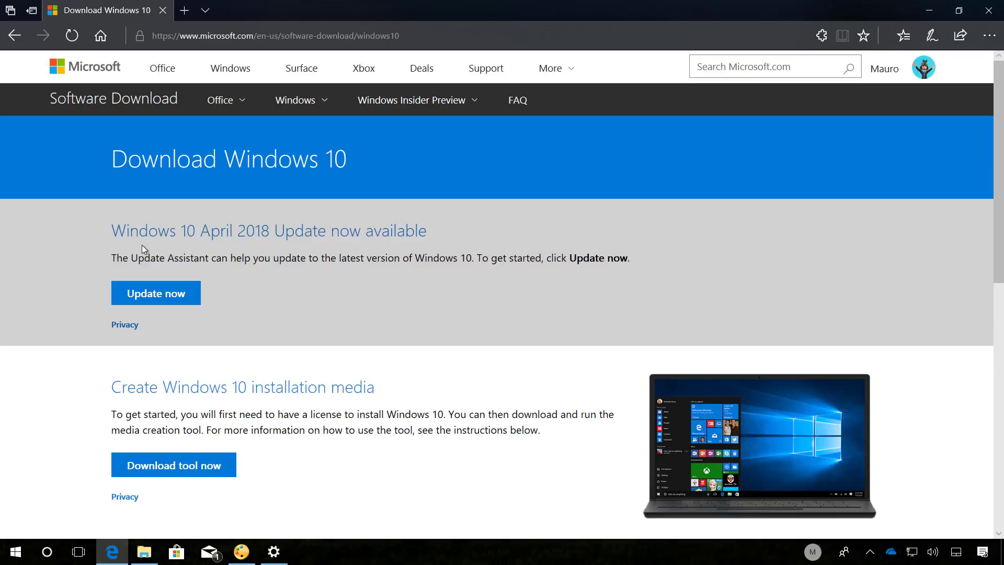
mouse_move(154, 293)
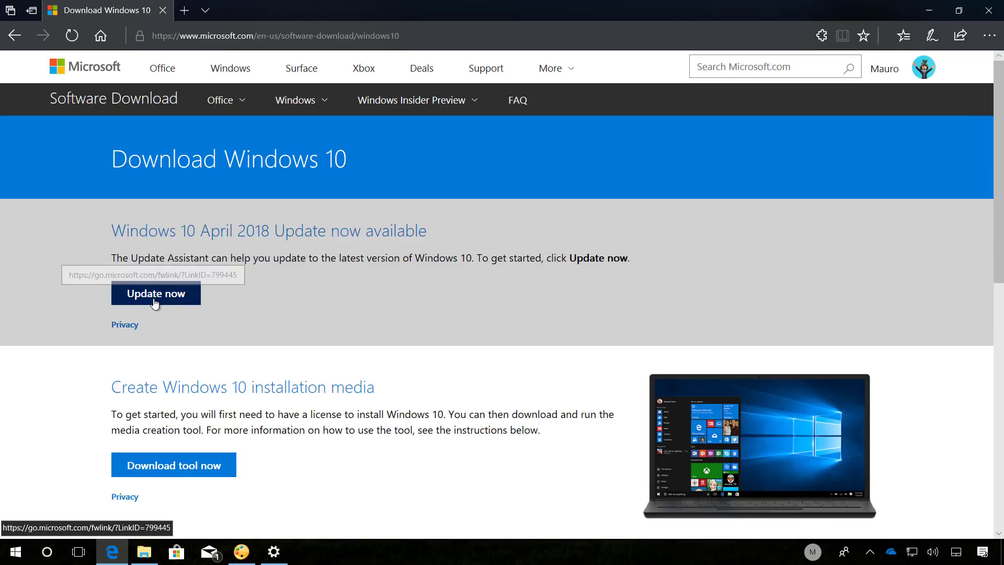
left_click(156, 293)
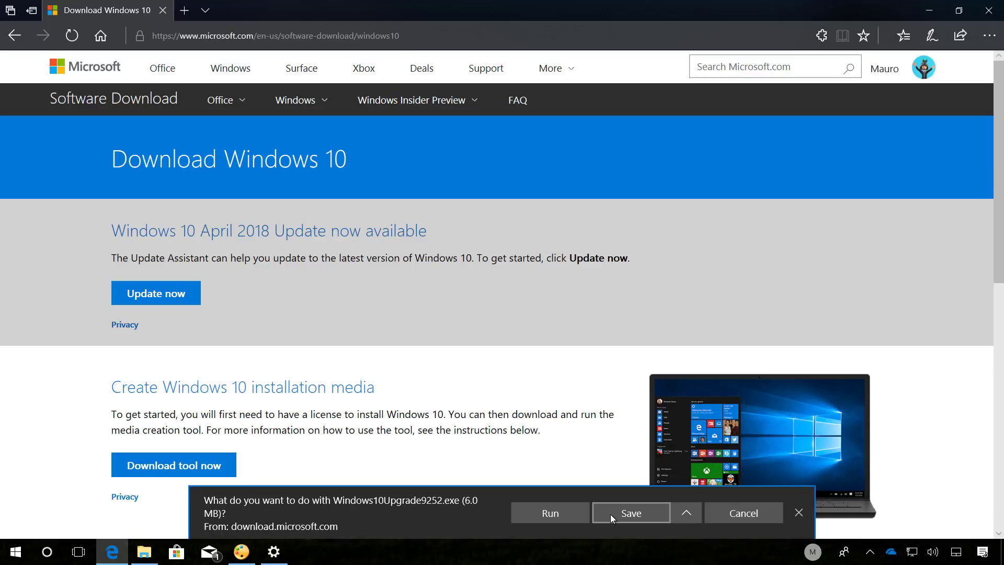
mouse_move(549, 512)
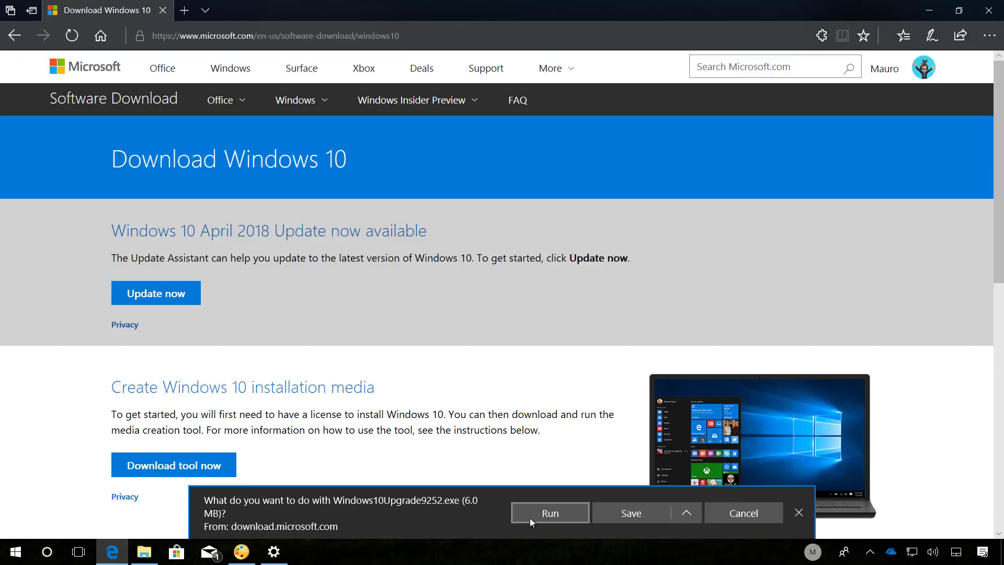
left_click(548, 512)
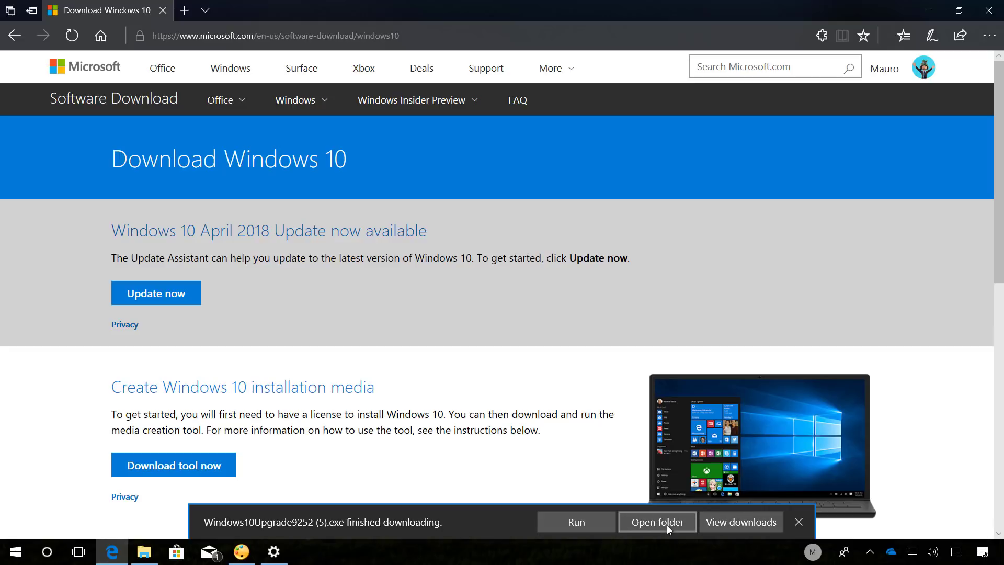
Step: Run Windows10Upgrade9252 (5).exe from the Downloads folder
left_click(656, 522)
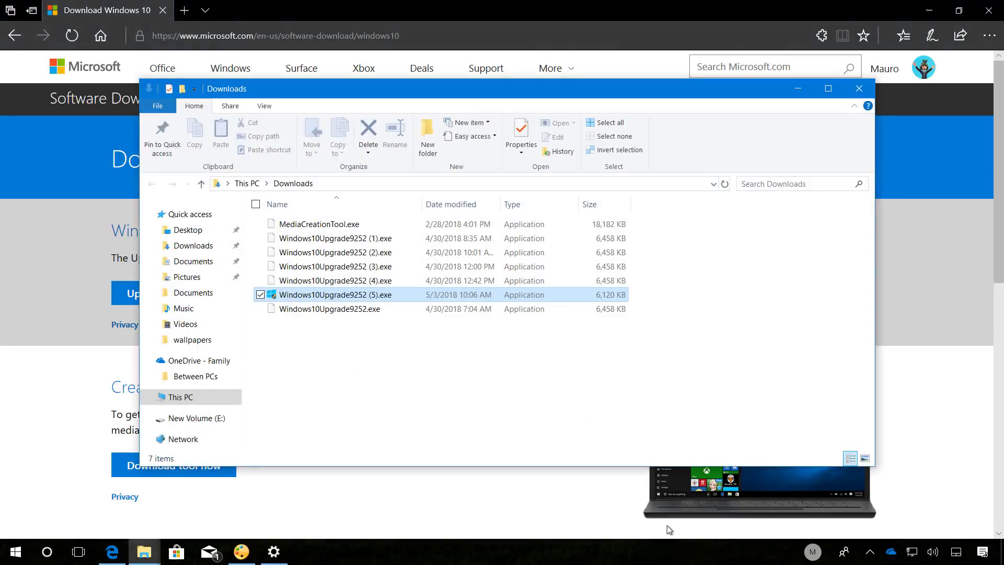
left_click(329, 308)
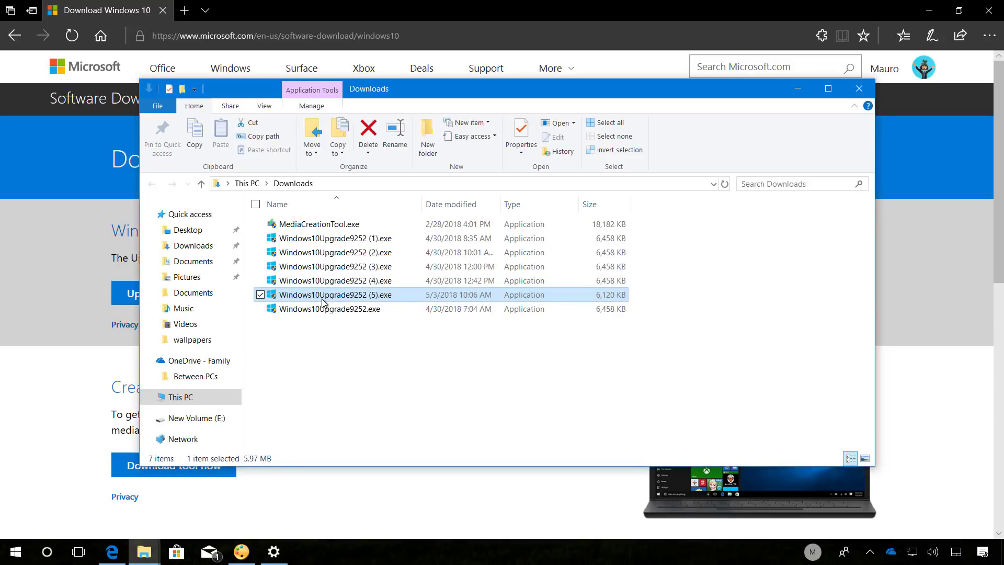
double_click(334, 294)
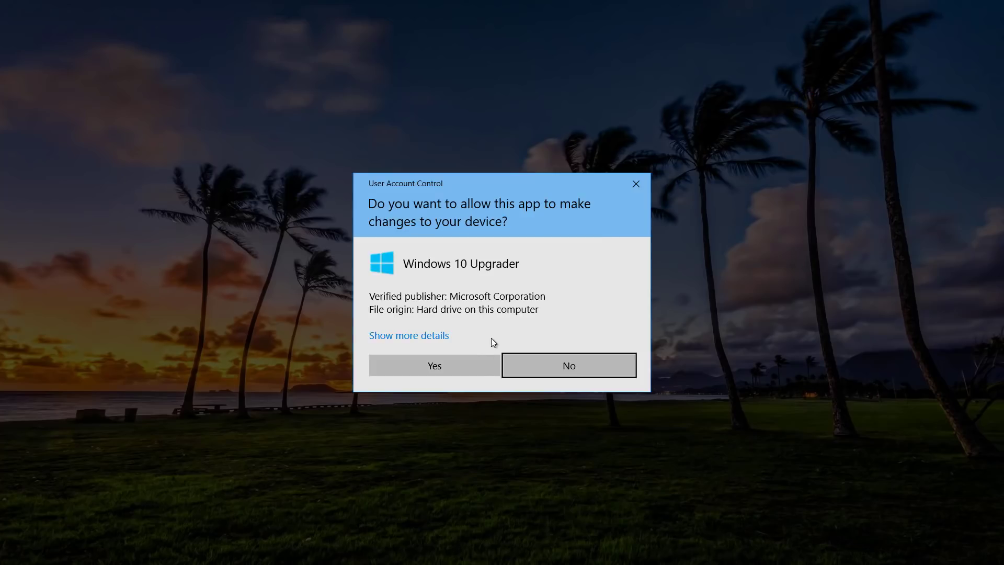
Step: Allow the upgrader through User Account Control and start downloading the Windows 10 update
left_click(568, 365)
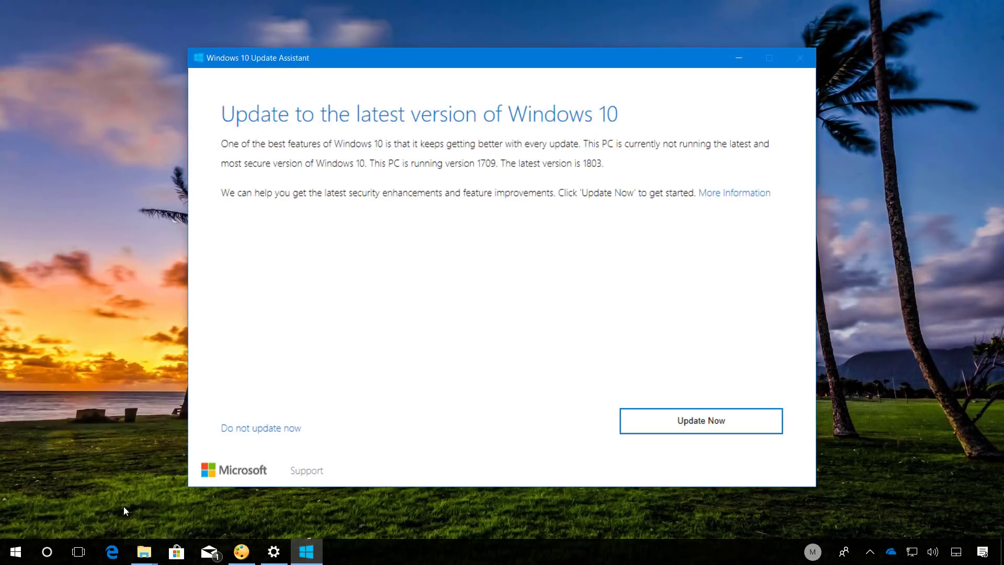
mouse_move(462, 188)
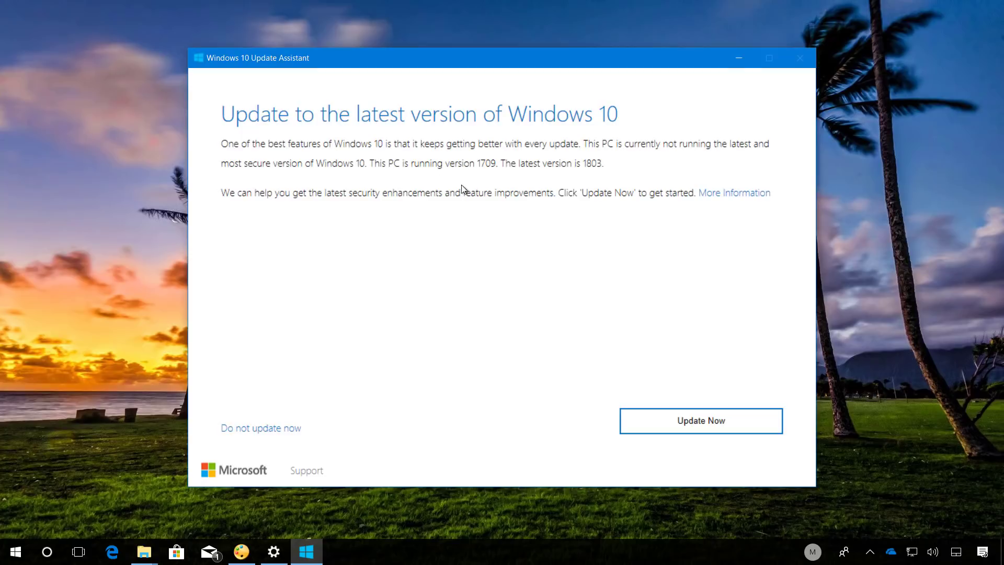
mouse_move(489, 178)
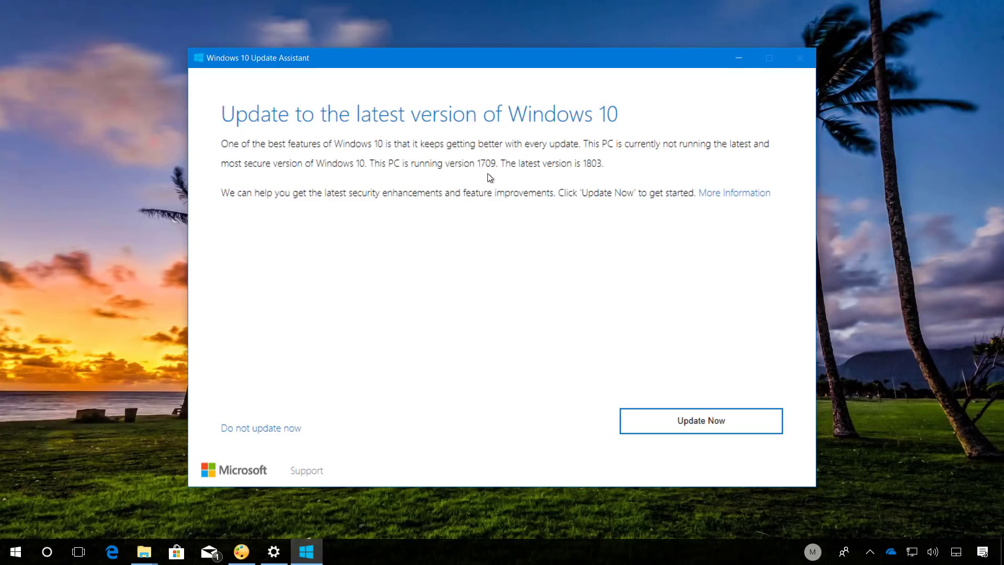
mouse_move(590, 178)
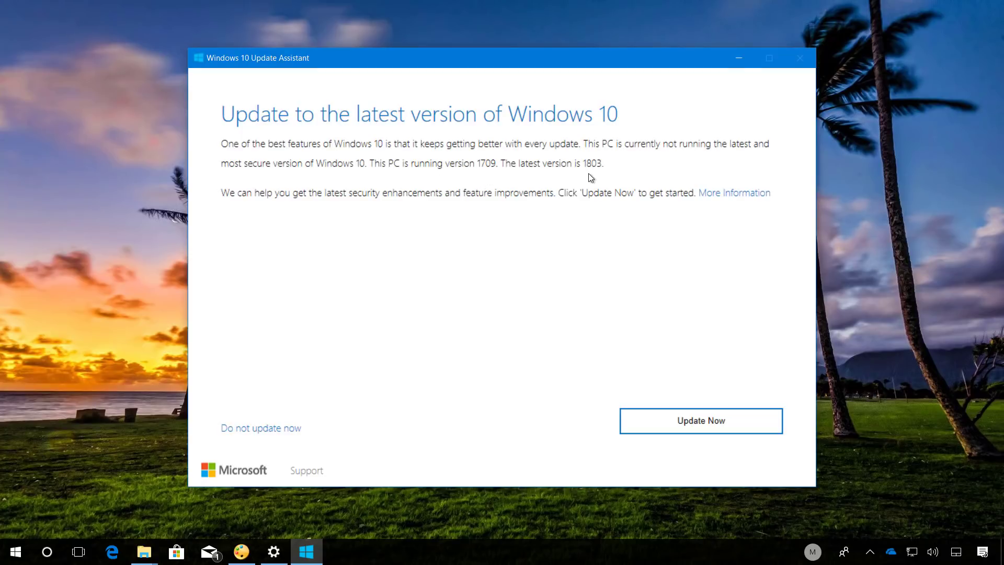
mouse_move(652, 437)
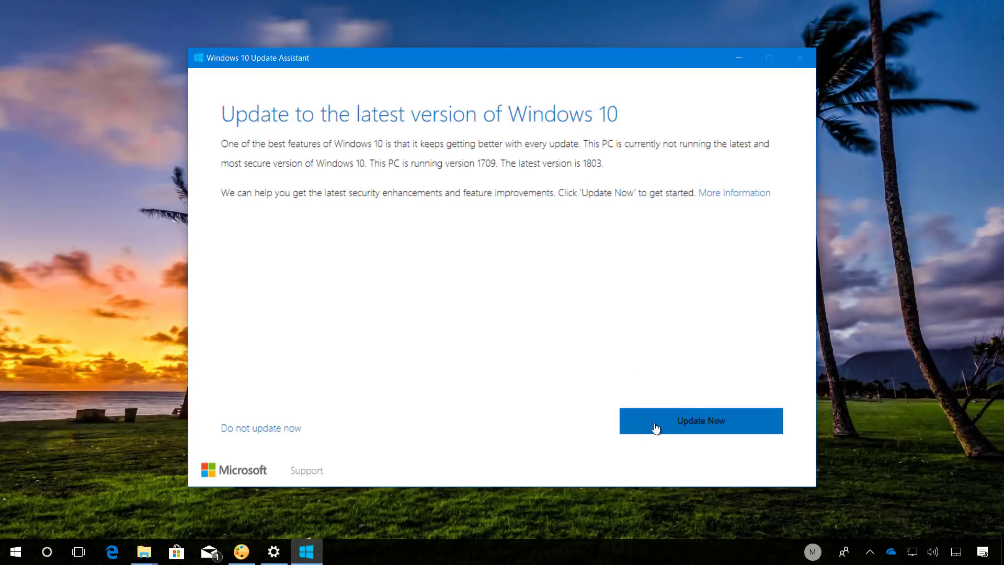
left_click(701, 421)
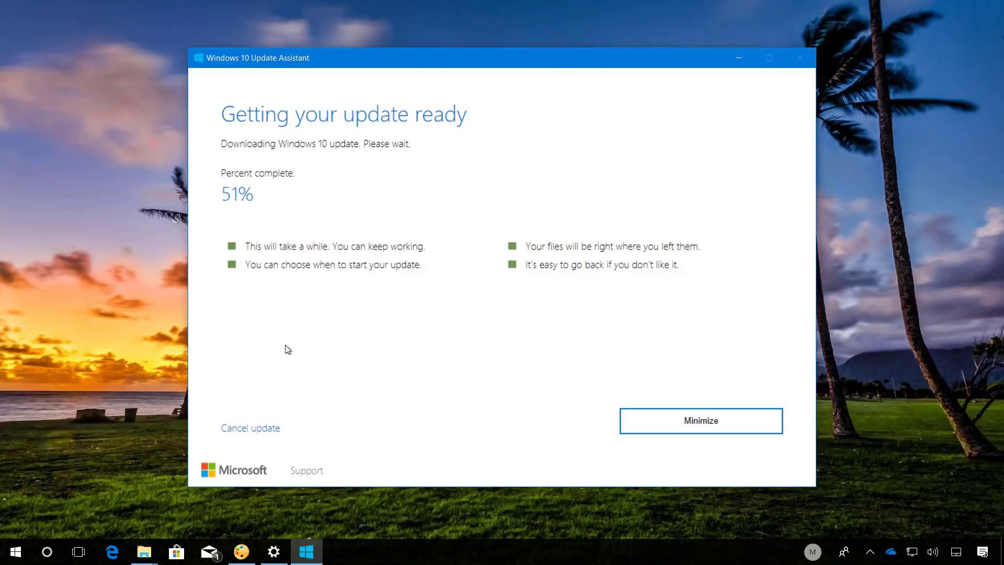
mouse_move(461, 389)
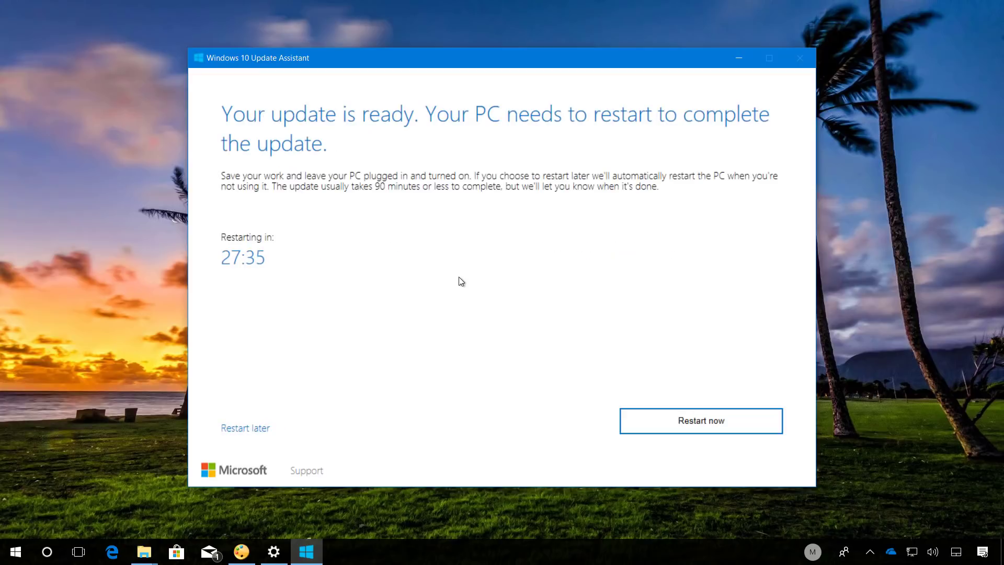
mouse_move(722, 427)
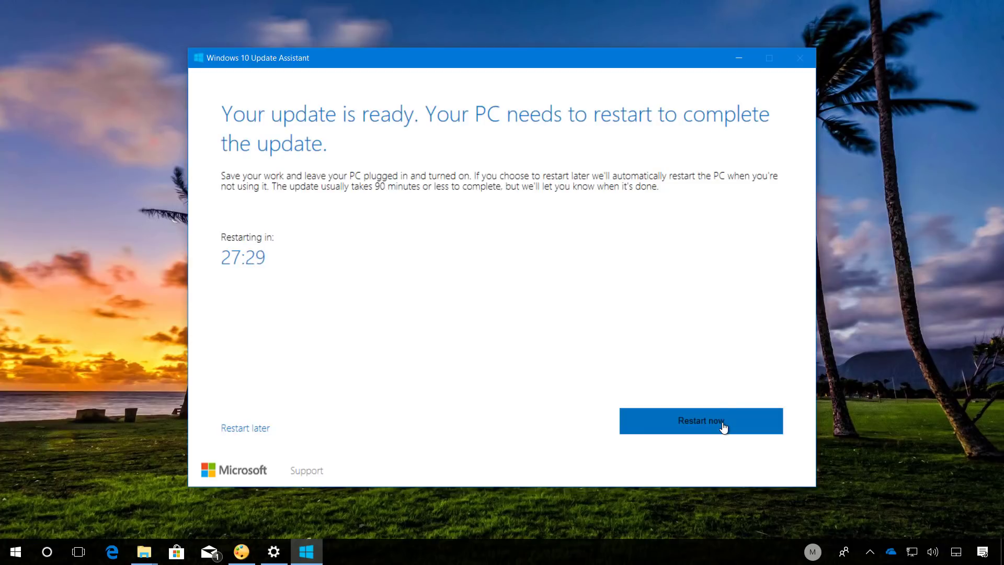
Step: Restart the PC to complete the update and sign back in with the password
left_click(700, 420)
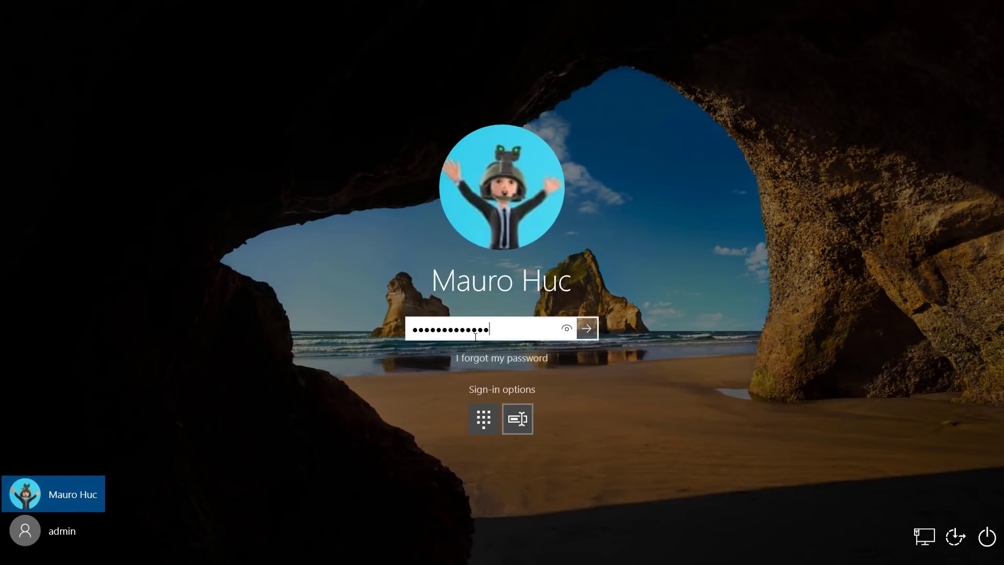
left_click(584, 328)
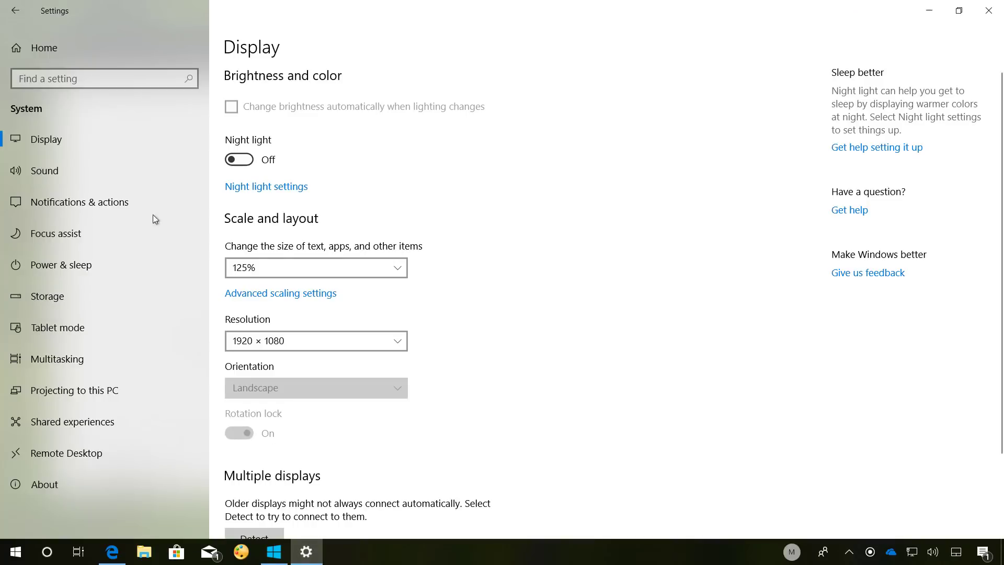
Step: Return to the Settings home and open the System category
left_click(16, 11)
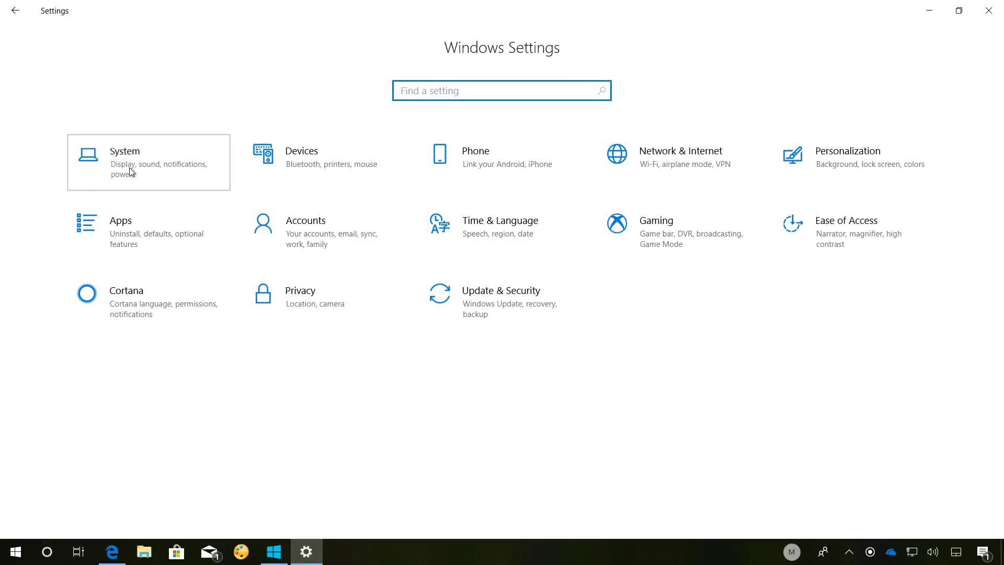
left_click(125, 160)
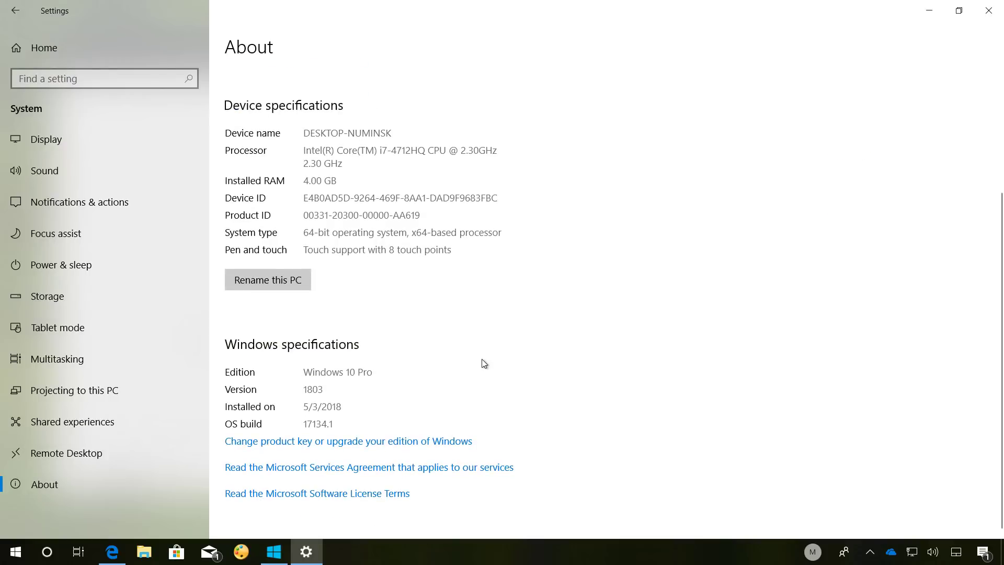
mouse_move(260, 402)
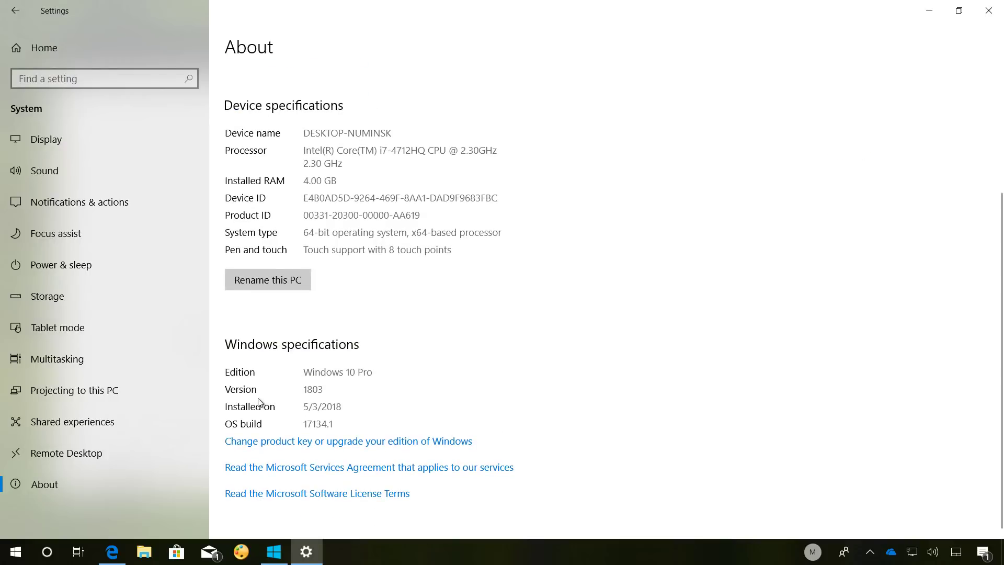
mouse_move(325, 403)
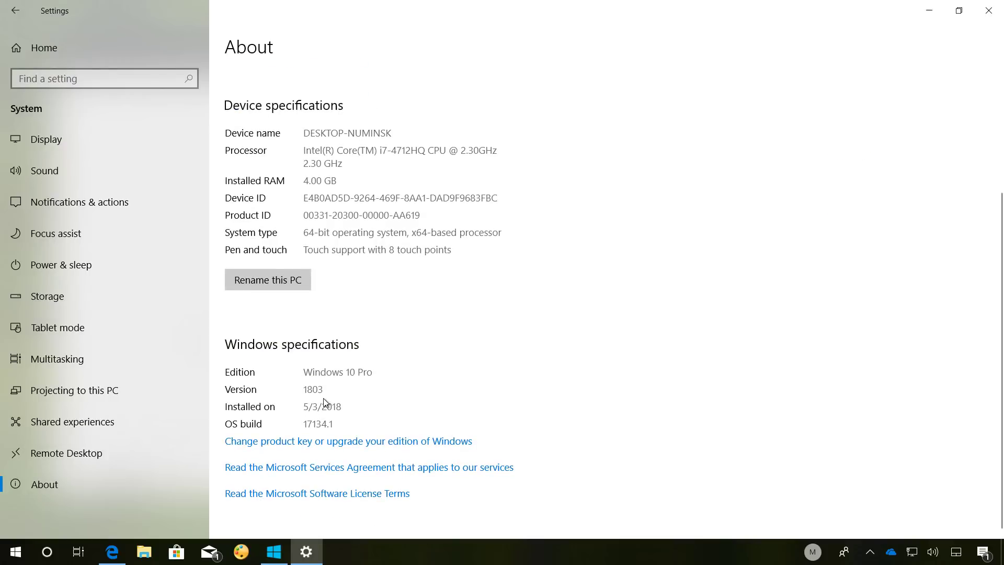
mouse_move(314, 436)
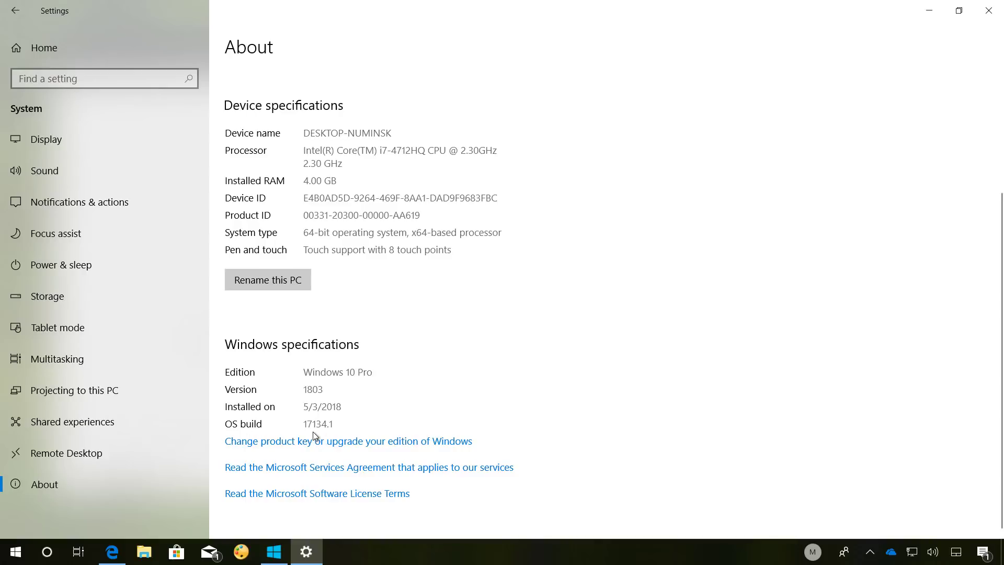
mouse_move(341, 431)
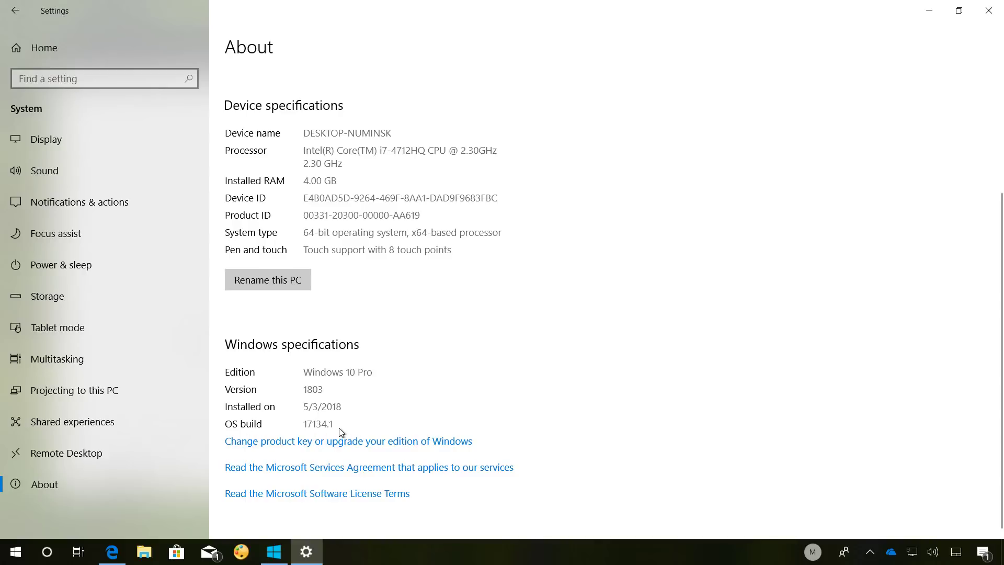
mouse_move(337, 433)
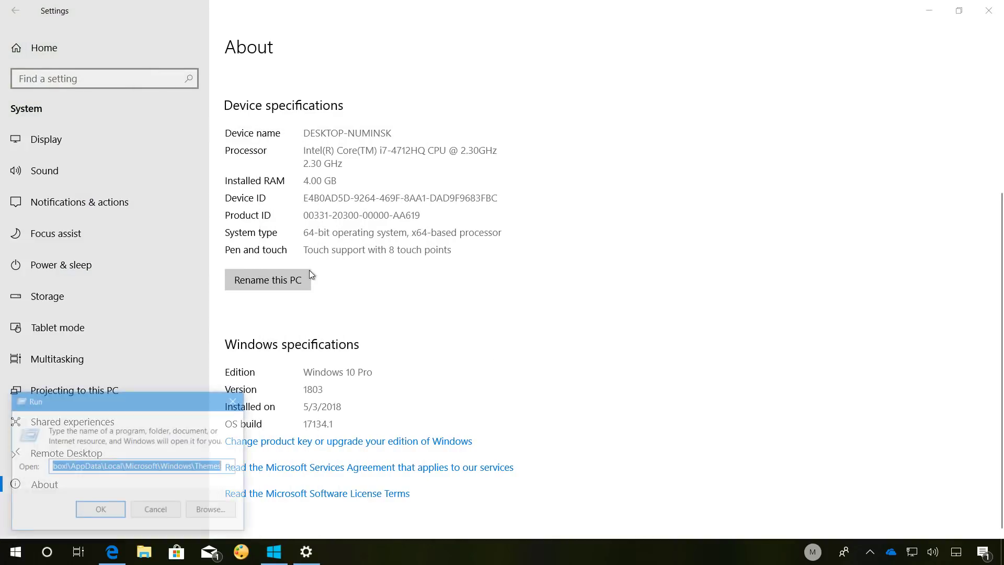
type("w")
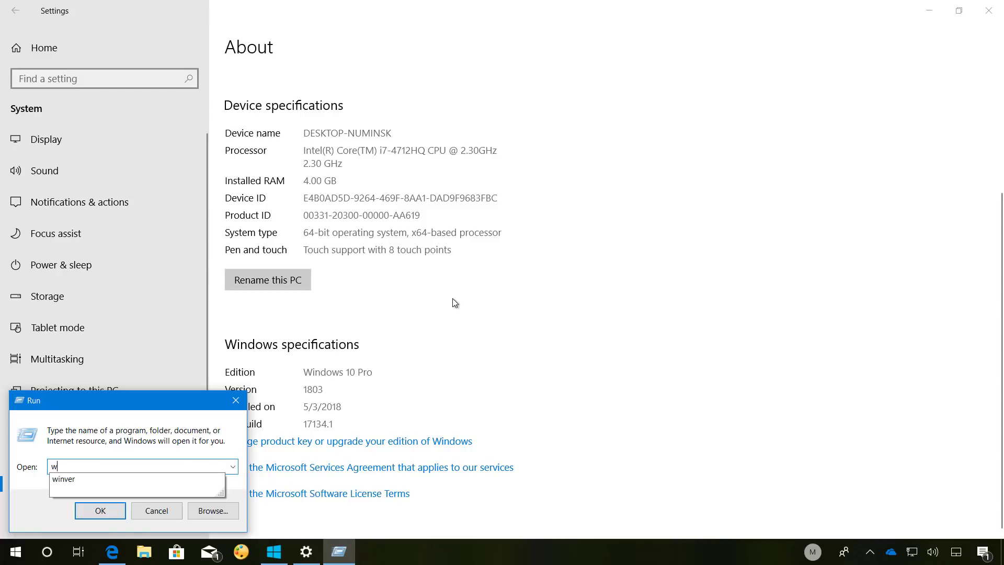
type("inver")
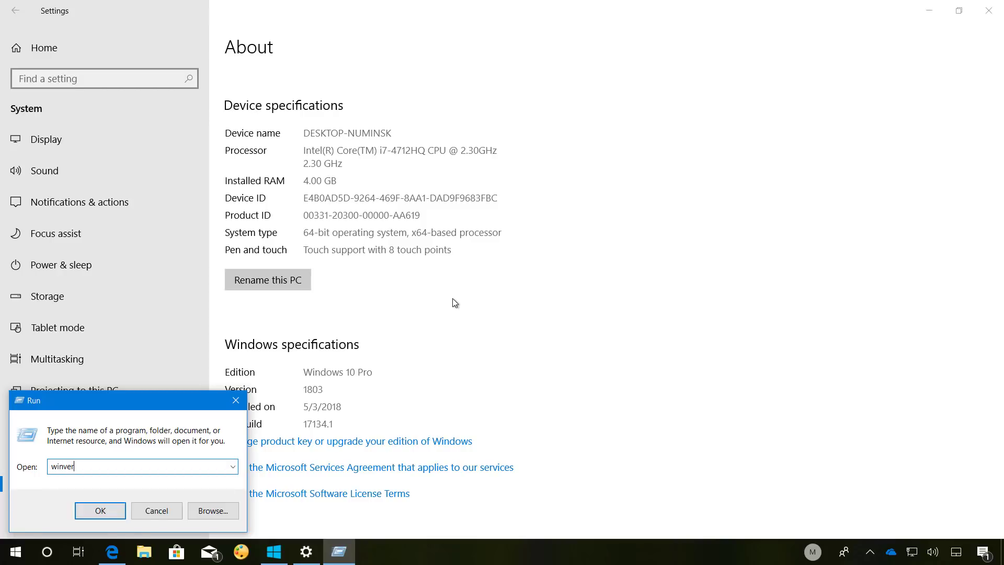
left_click(100, 510)
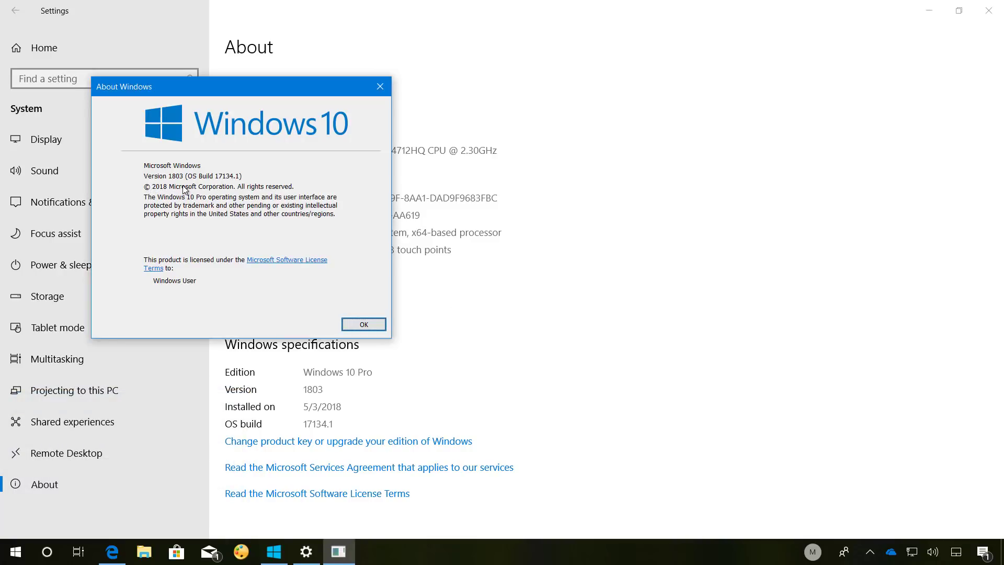
mouse_move(227, 184)
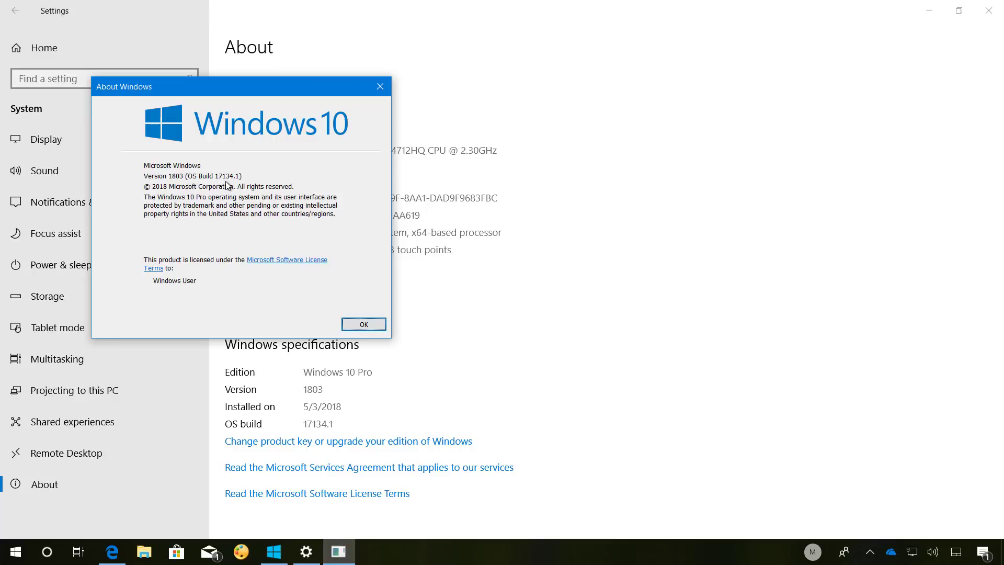
mouse_move(271, 181)
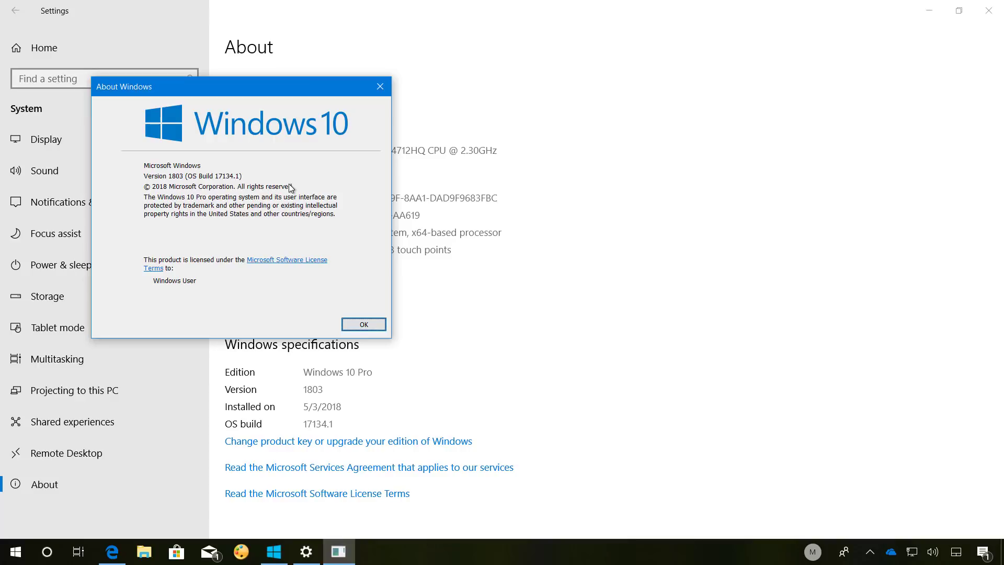
left_click(363, 324)
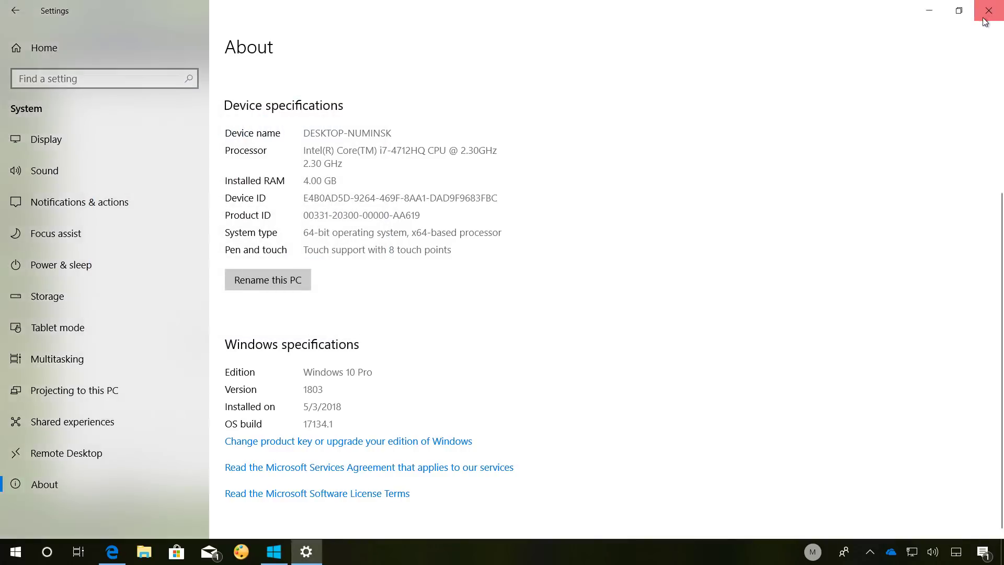
Step: Close the Settings window
left_click(989, 11)
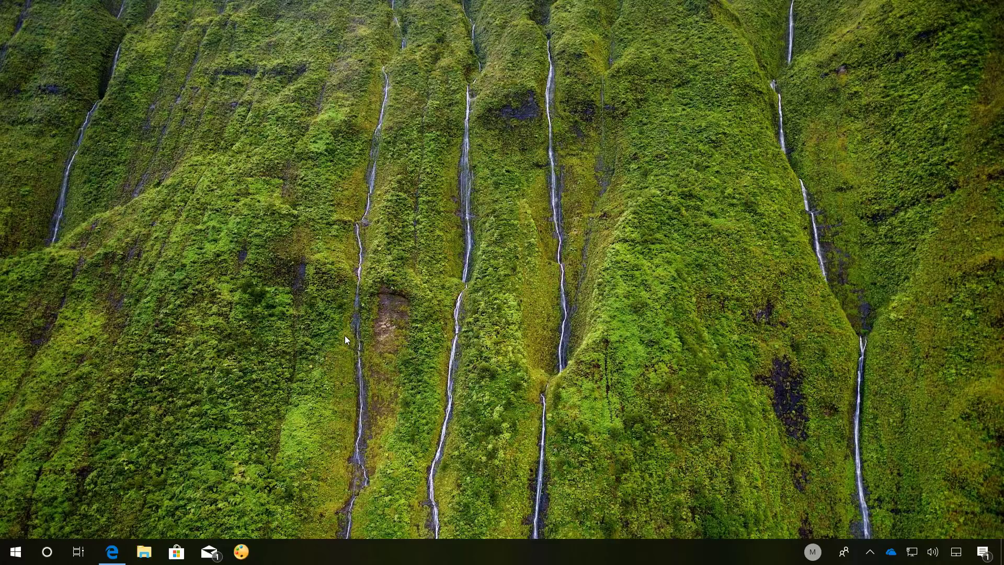
mouse_move(358, 336)
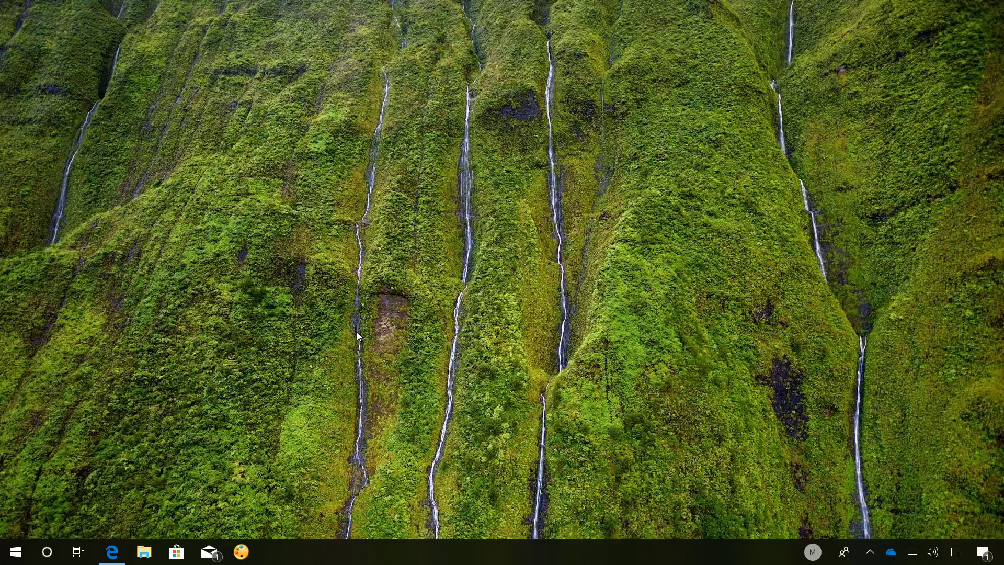